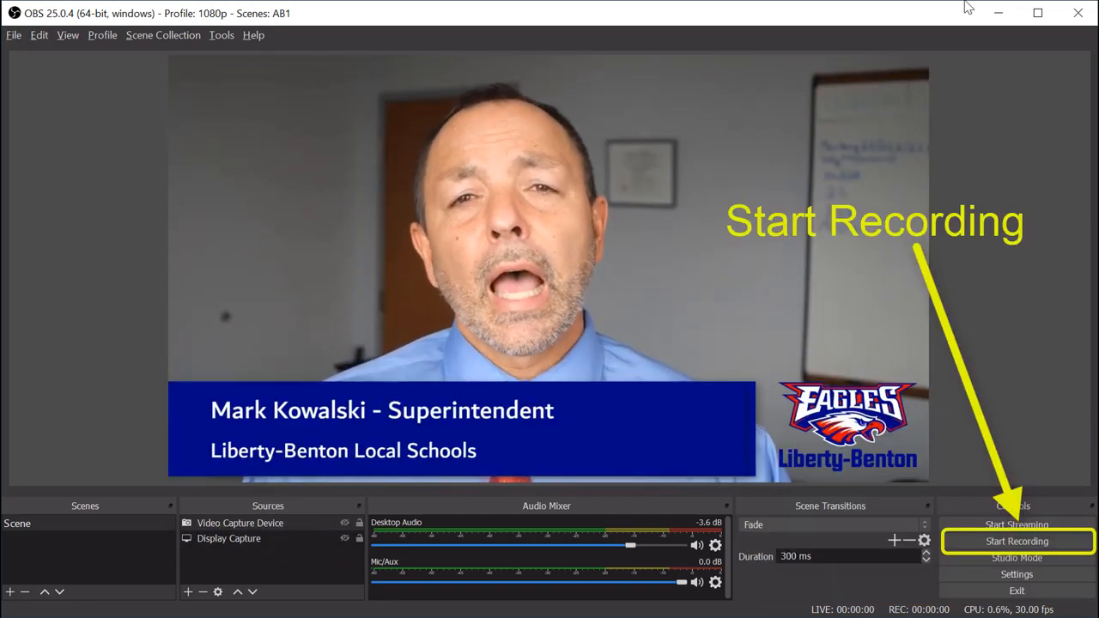
left_click(1017, 541)
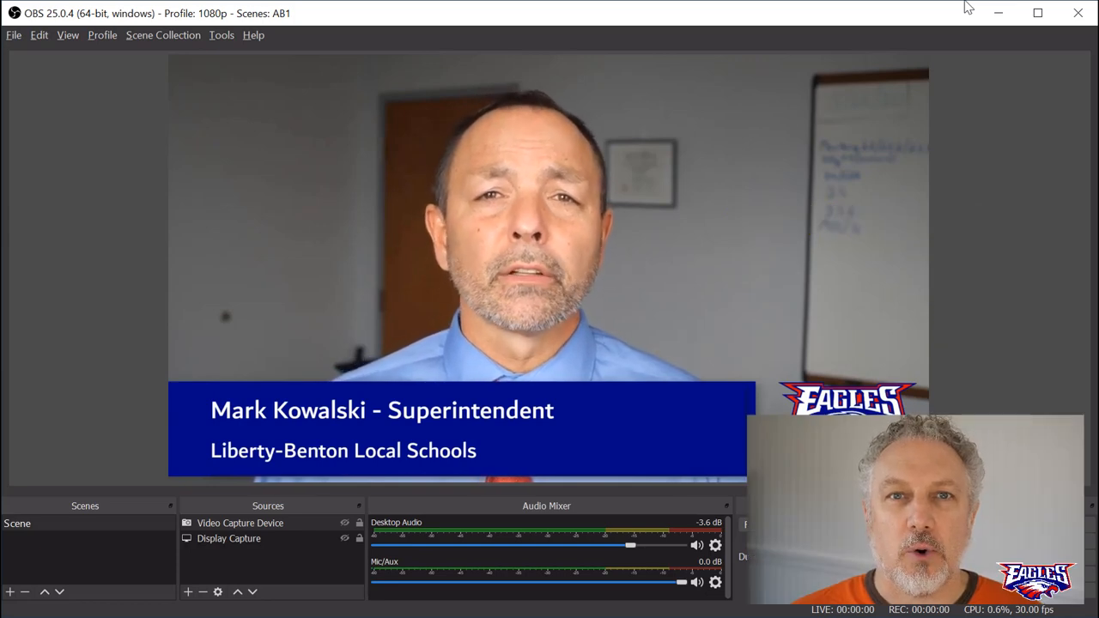